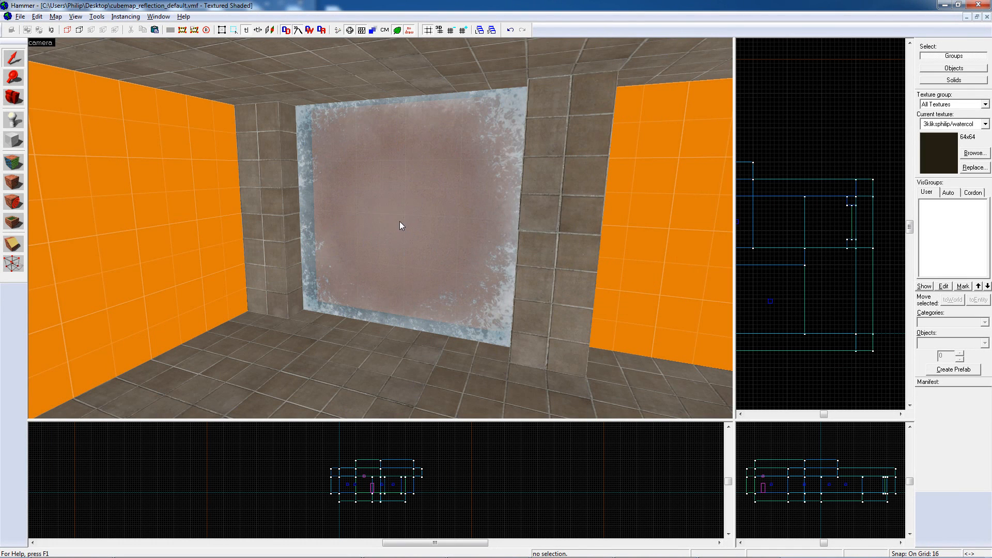
Apply the entity class settings in warter.vmf and close the water_lod_control properties
click(370, 231)
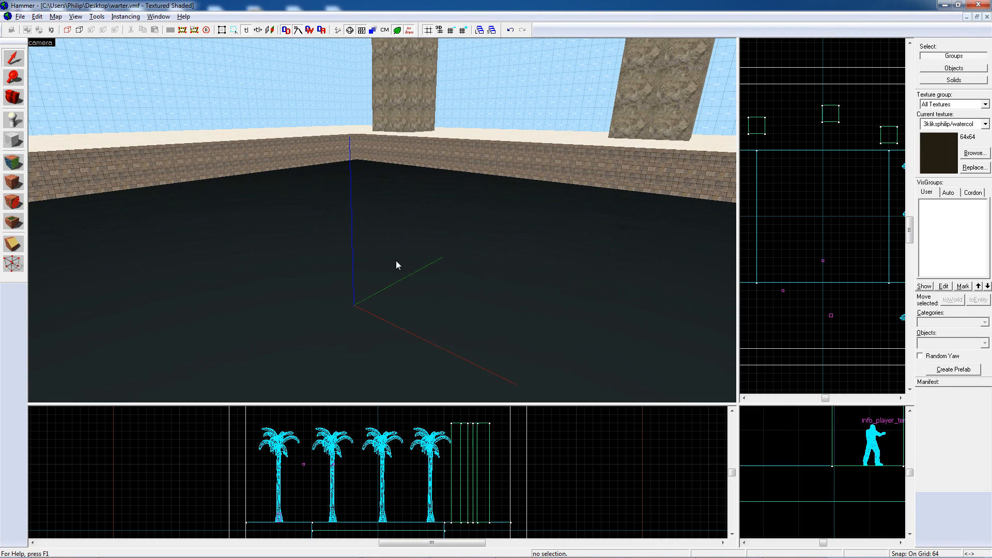
mouse_move(34, 138)
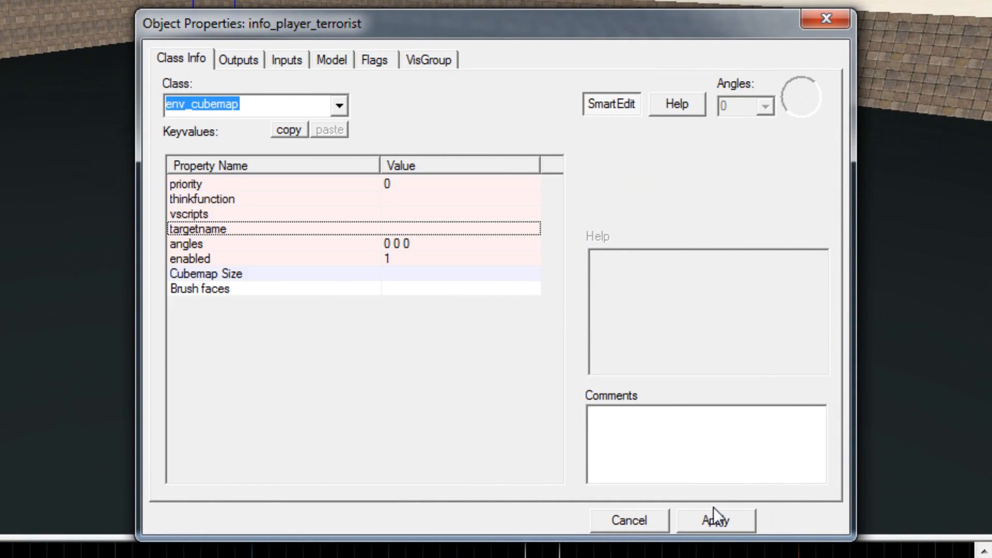
click(716, 520)
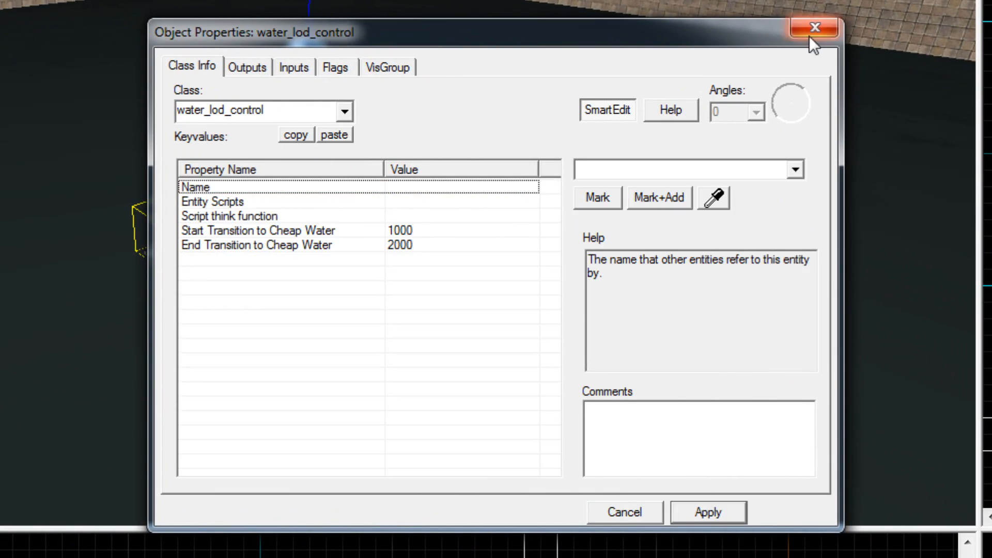
click(815, 26)
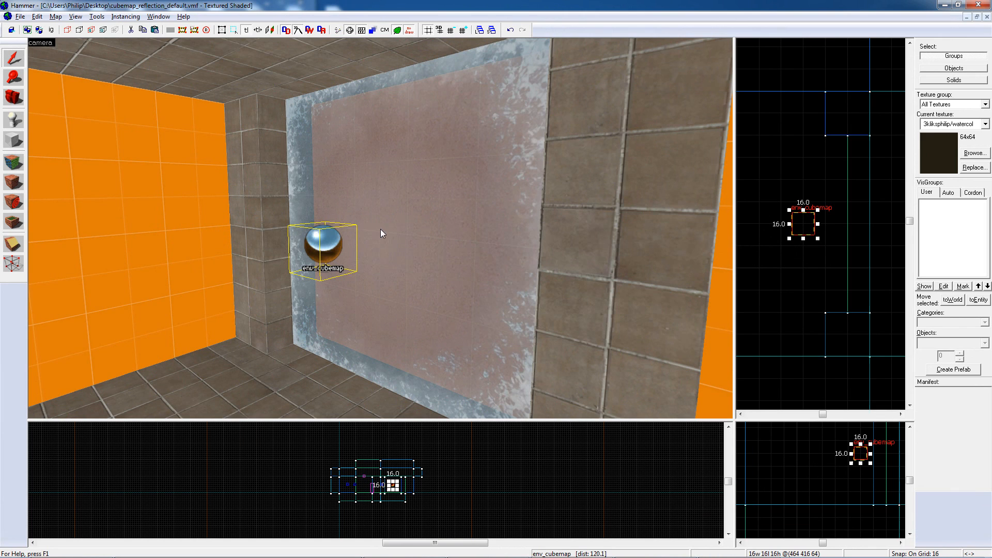
mouse_move(325, 246)
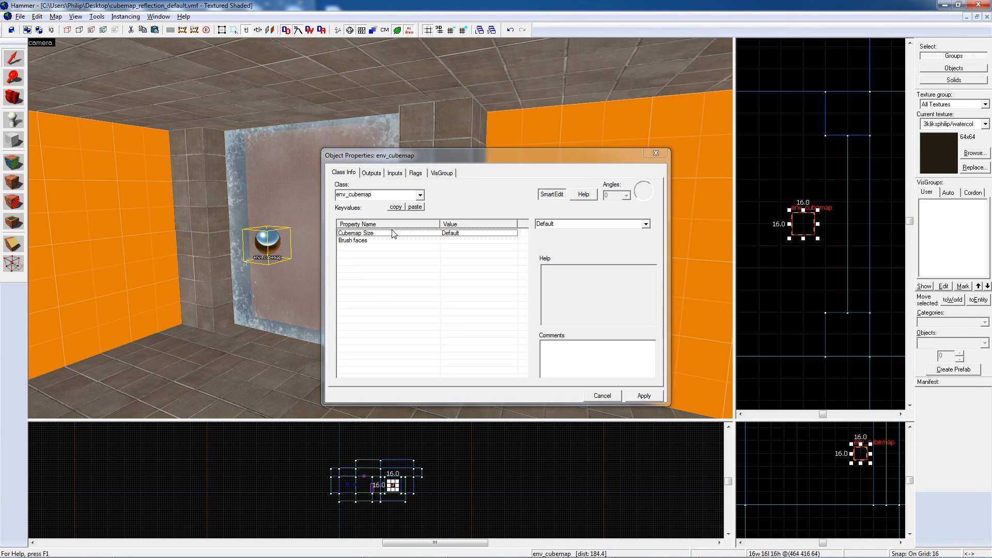
Check the env_cubemap's Cubemap Size property, leaving it at Default
click(352, 241)
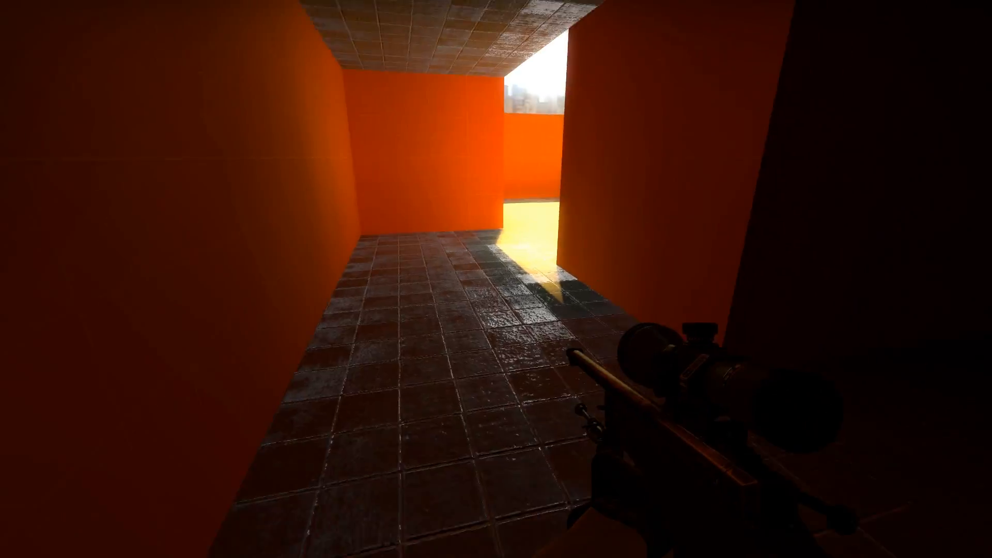
mouse_move(496, 279)
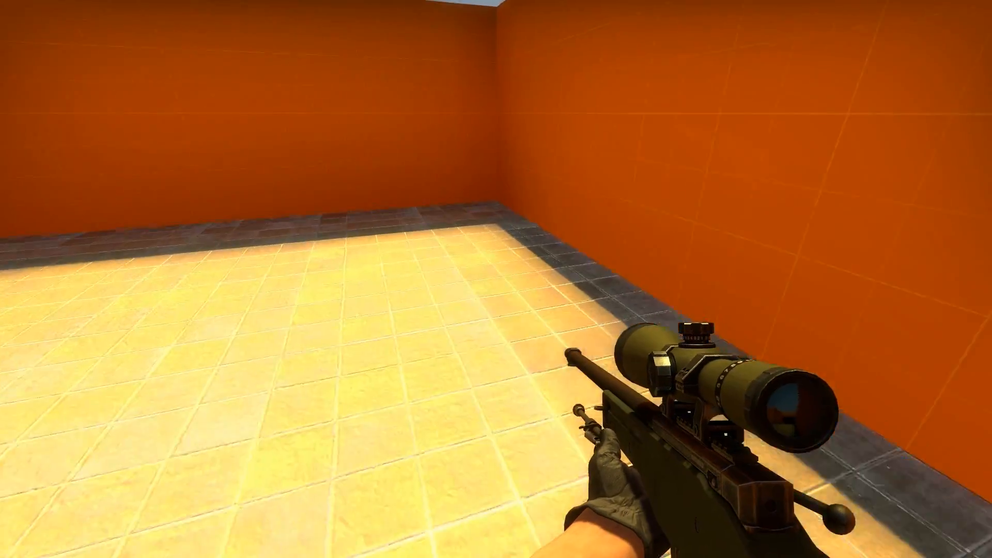
mouse_move(496, 279)
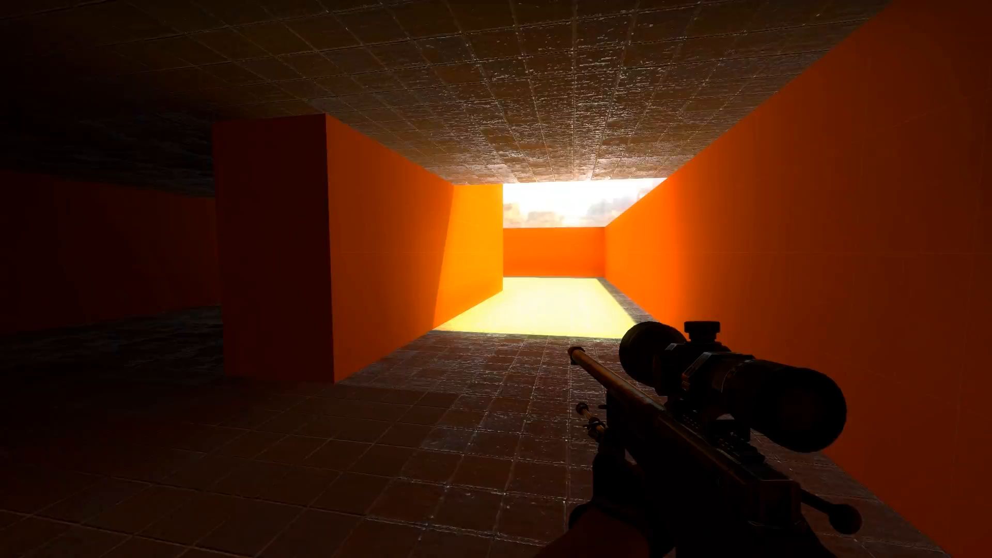
mouse_move(496, 279)
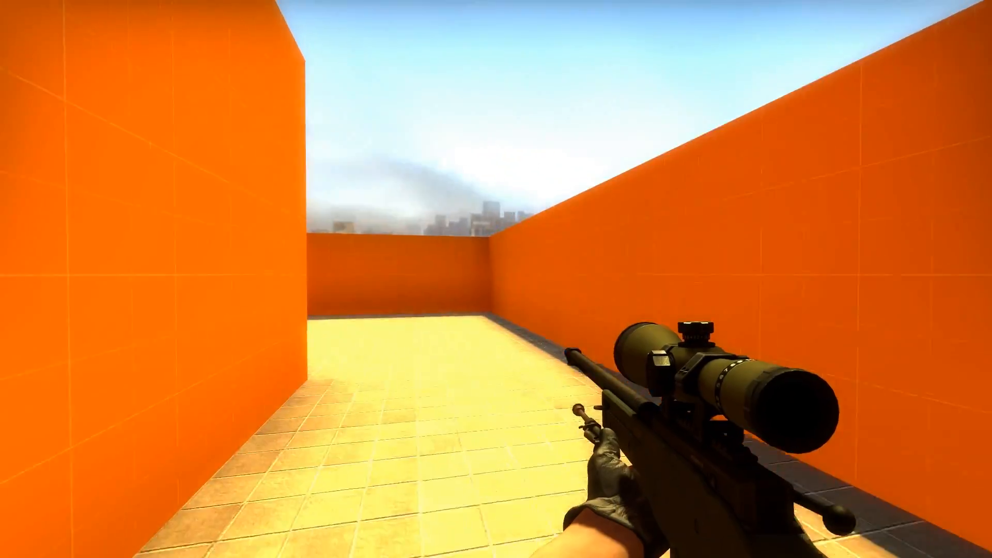